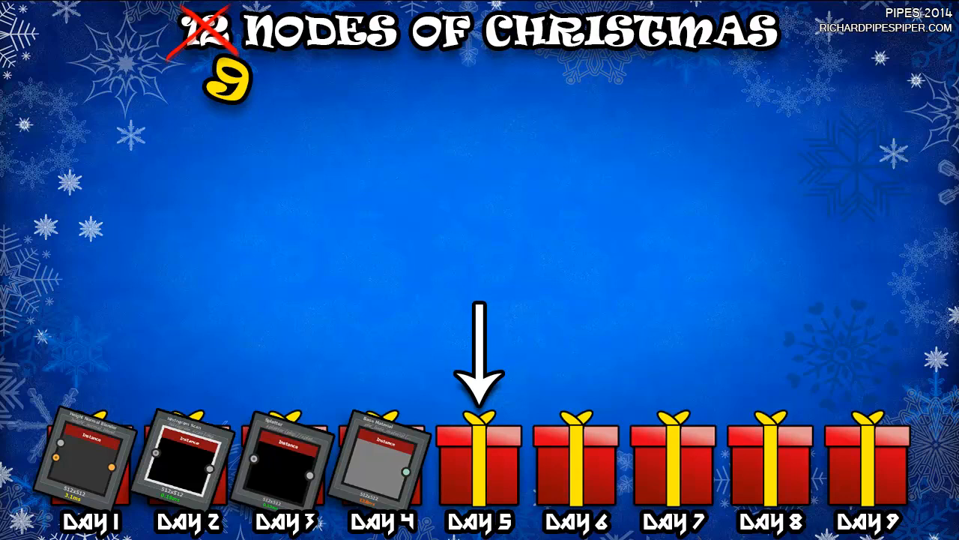
# - Wire the Brick Lumpy height output into the Ambient Occlusion node's input
pyautogui.click(479, 457)
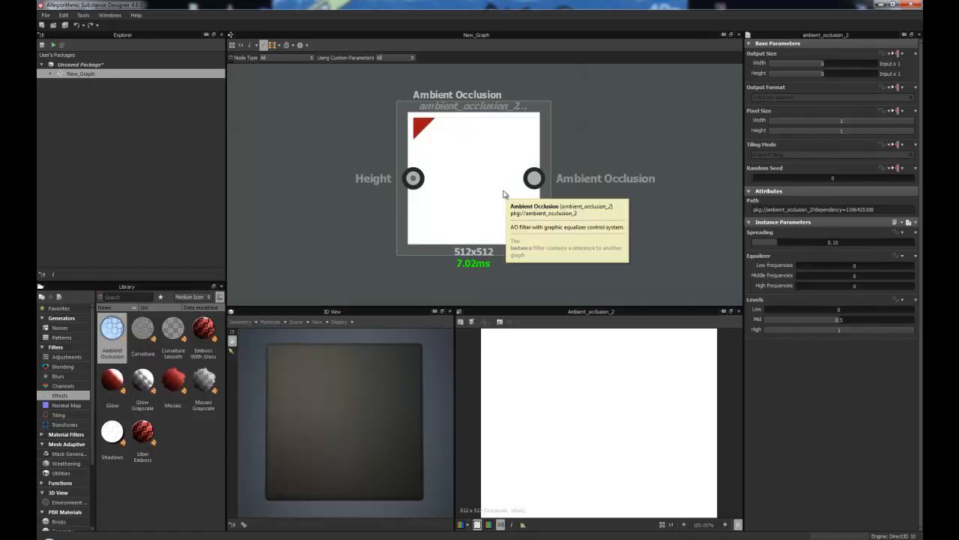
pyautogui.moveTo(472, 213)
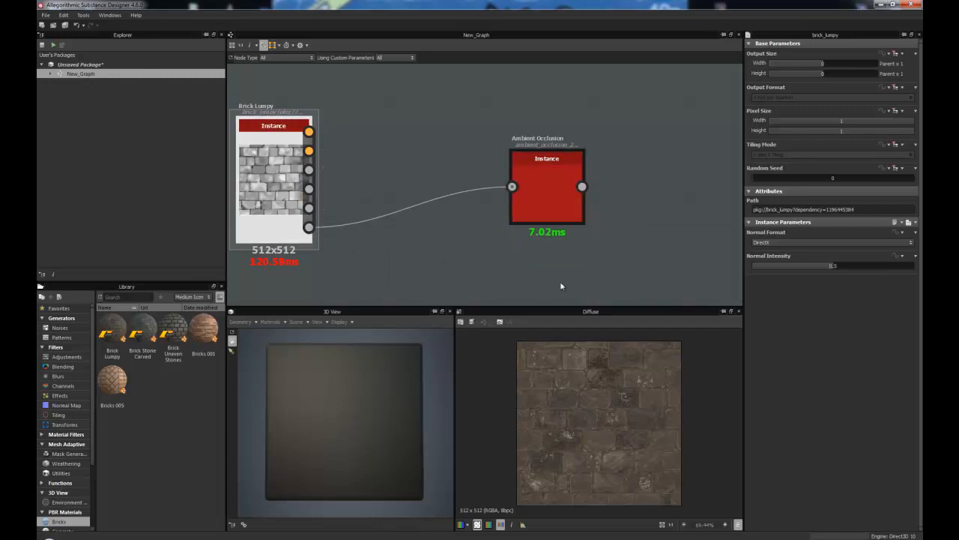
# - Compute the Ambient Occlusion node and display its brick occlusion map in the 2D View
pyautogui.click(547, 186)
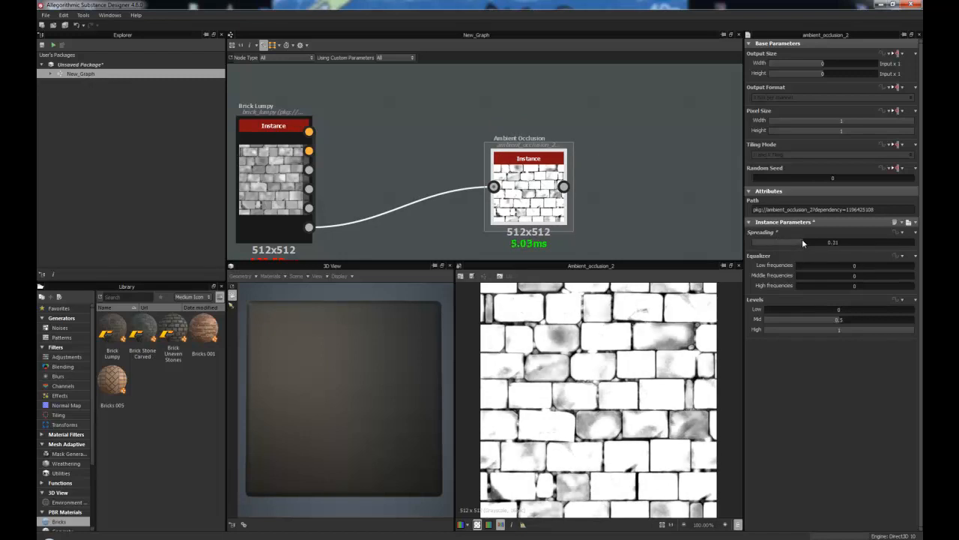
pyautogui.moveTo(775, 241); pyautogui.dragTo(881, 242)
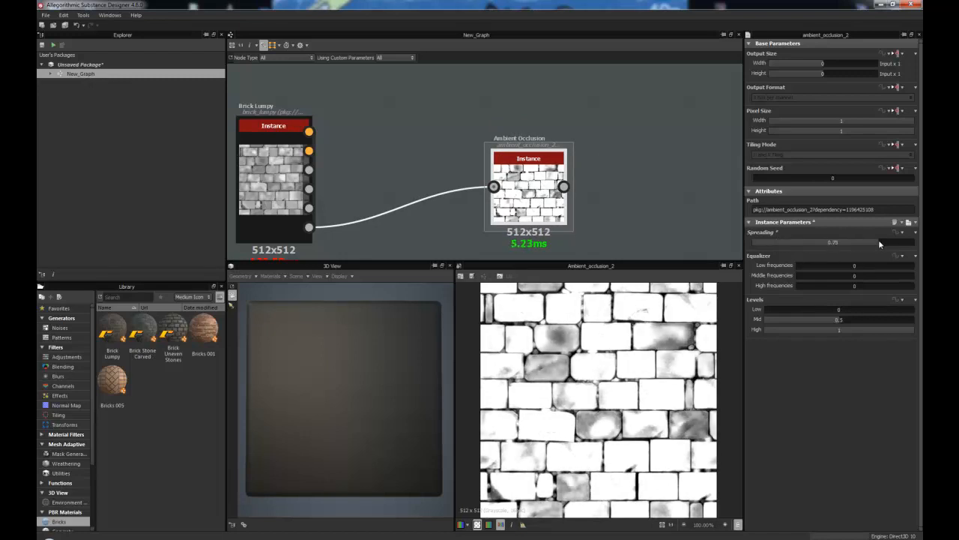
pyautogui.moveTo(870, 242); pyautogui.dragTo(809, 241)
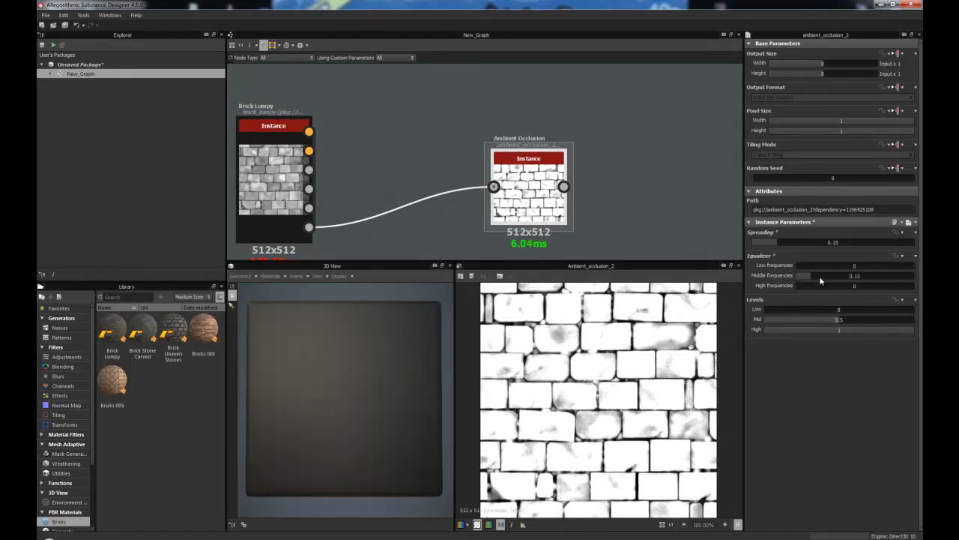
pyautogui.moveTo(795, 276); pyautogui.dragTo(836, 276)
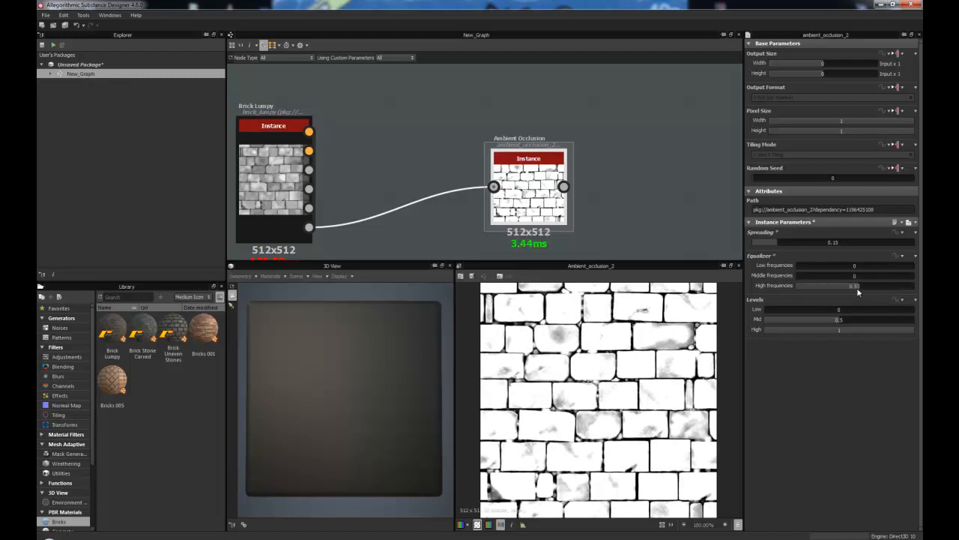
pyautogui.moveTo(854, 285); pyautogui.dragTo(899, 285)
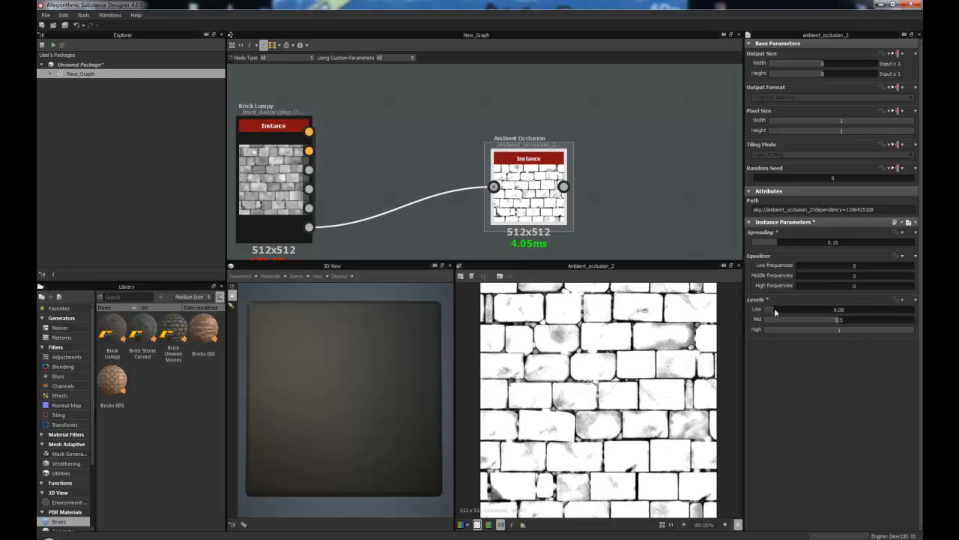
# - Drag the AO Levels low value up to about 0.22, with mid 0.37 and high 0.98
pyautogui.moveTo(772, 309); pyautogui.dragTo(820, 310)
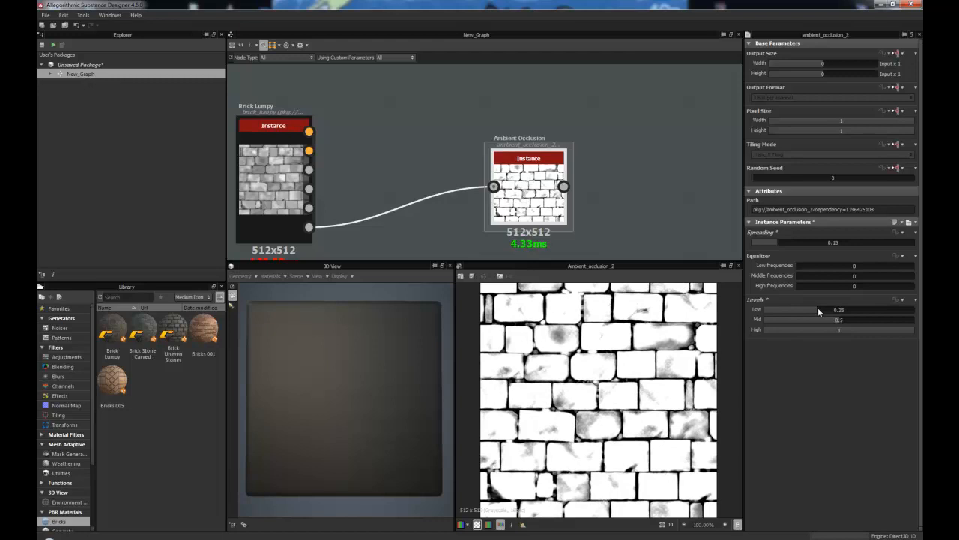
pyautogui.moveTo(824, 310); pyautogui.dragTo(813, 309)
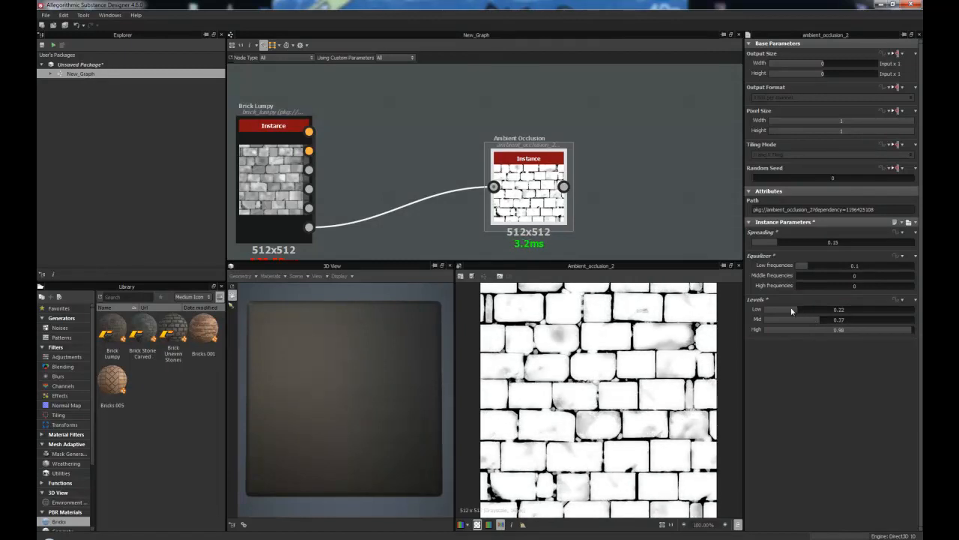
pyautogui.moveTo(805, 319); pyautogui.dragTo(809, 319)
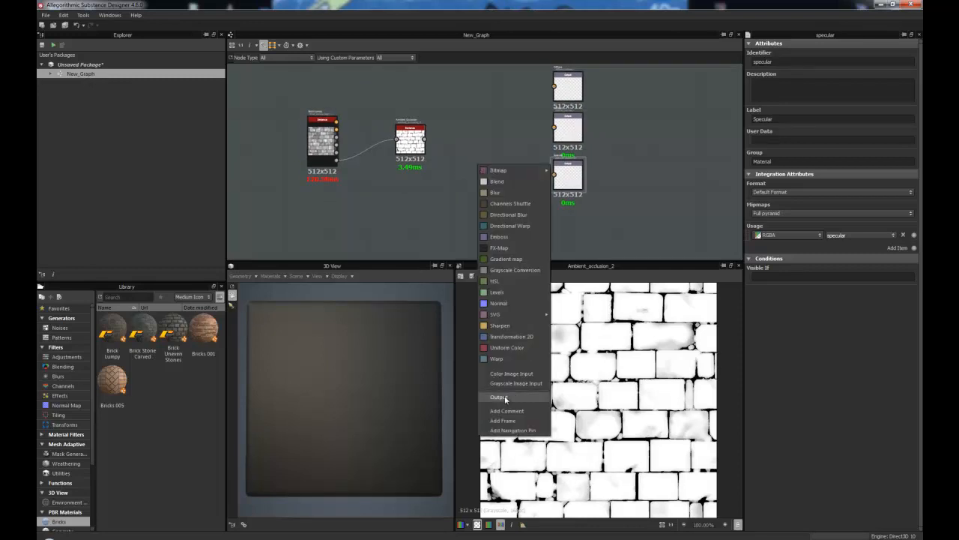
# - Add an empty Output node from the graph's right-click node menu
pyautogui.click(499, 396)
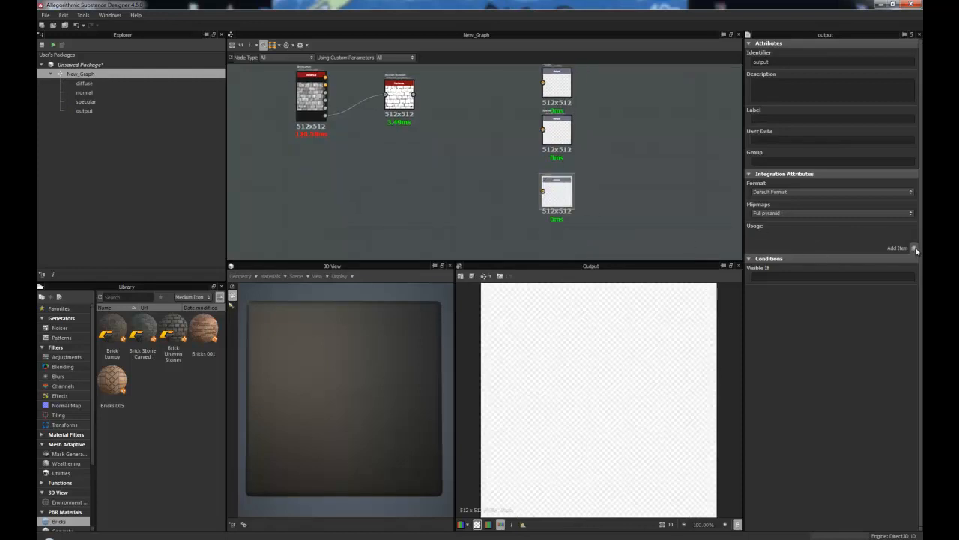
# - Give the new output ambientOcclusion usage, identifier AO, label 'ao', group Material
pyautogui.click(915, 248)
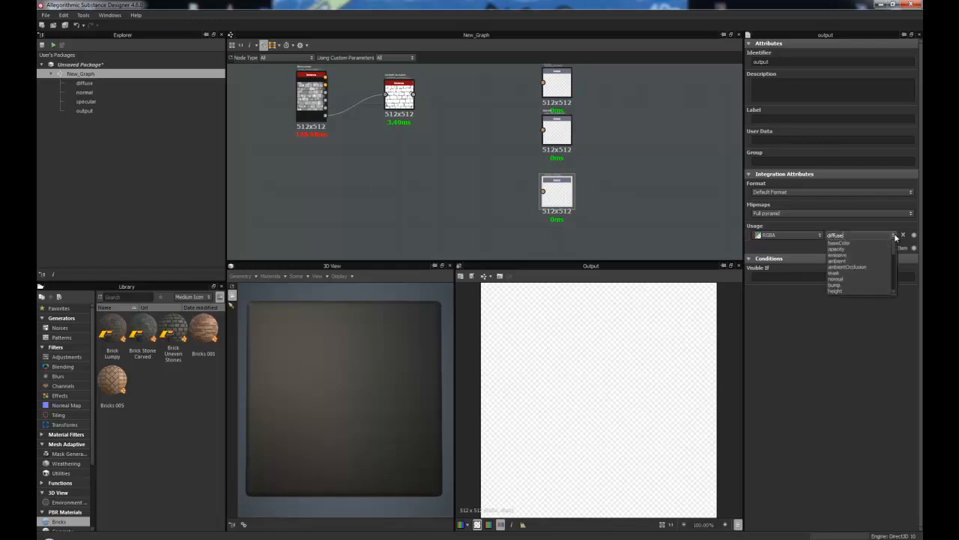
pyautogui.click(847, 267)
pyautogui.write('AO')
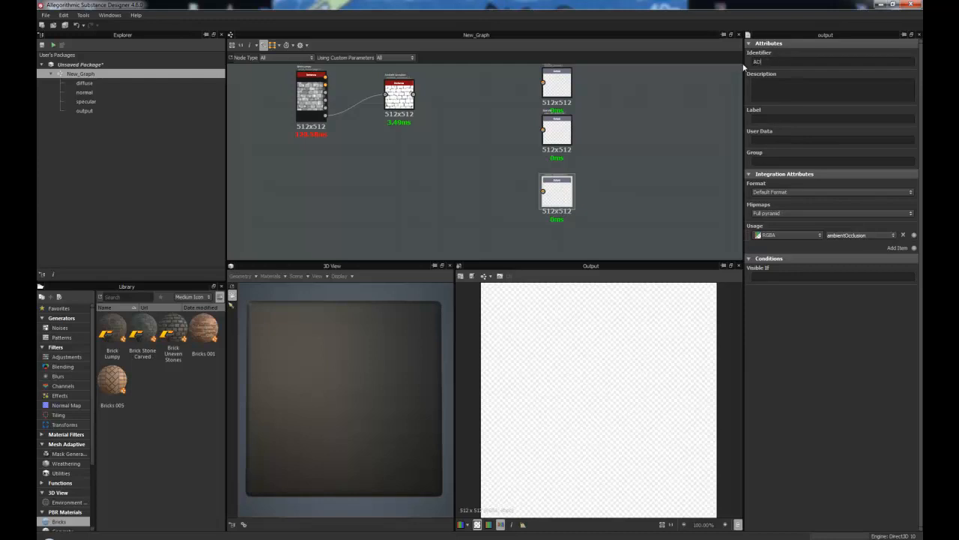
pyautogui.moveTo(760, 62)
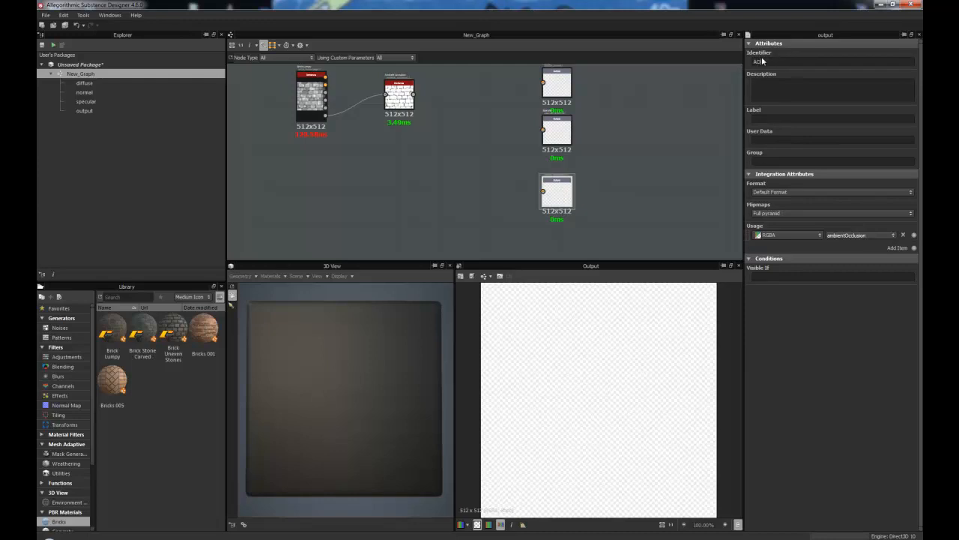
pyautogui.click(825, 118)
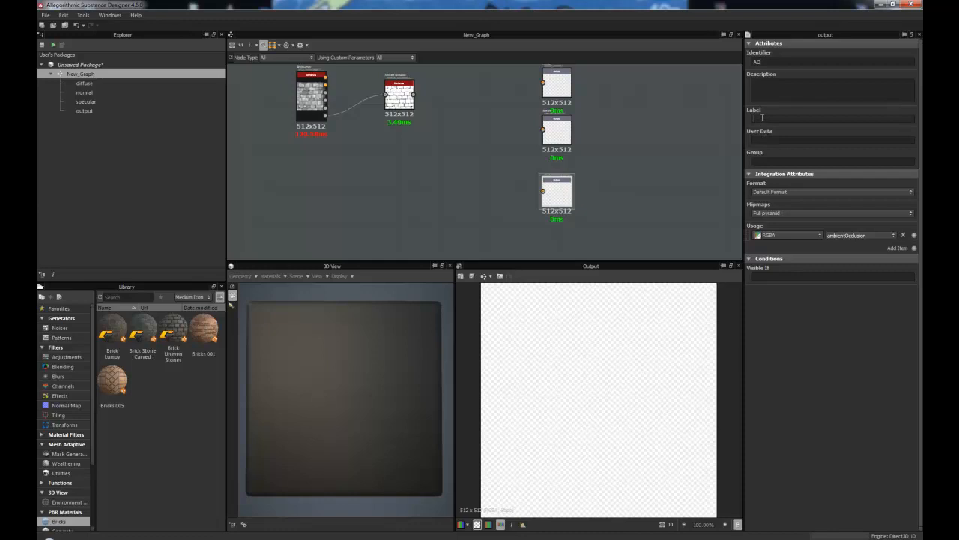
pyautogui.write('ao')
pyautogui.click(832, 161)
pyautogui.write('Material')
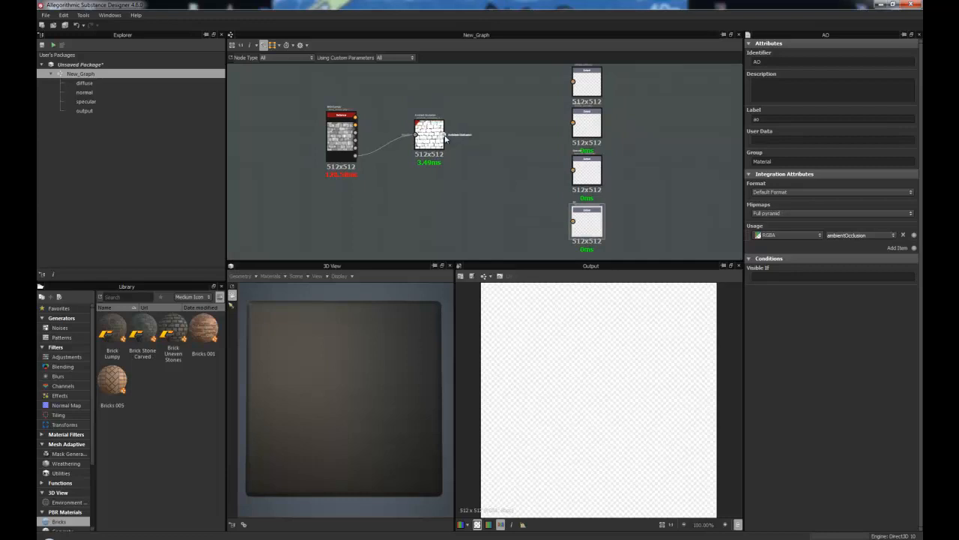
# - Connect the Ambient Occlusion node to the AO output and view outputs in 3D View
pyautogui.moveTo(444, 136); pyautogui.dragTo(574, 221)
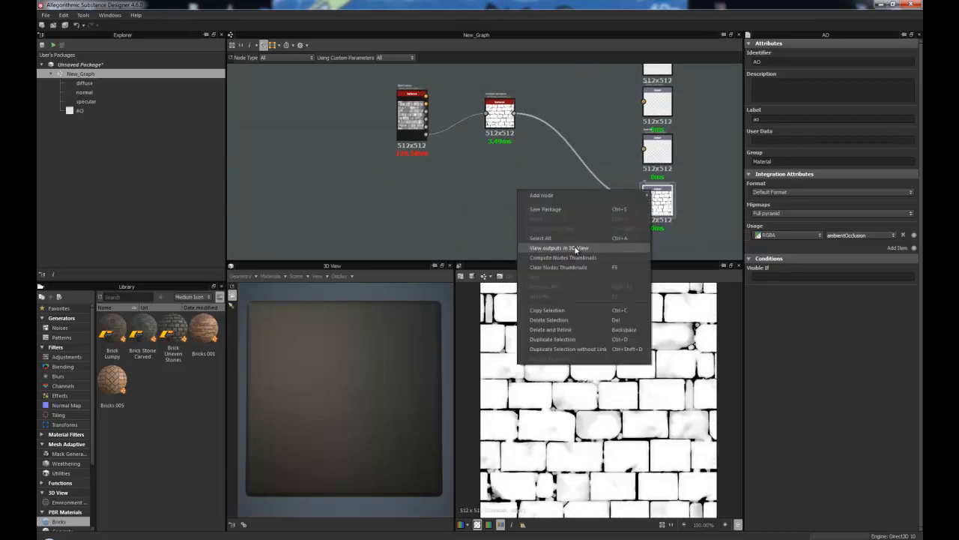
pyautogui.click(559, 247)
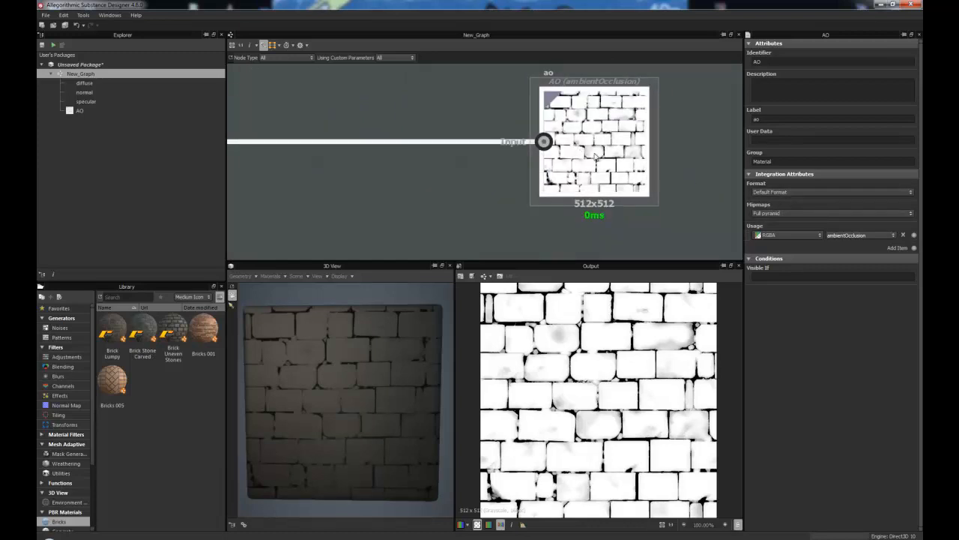
pyautogui.click(895, 235)
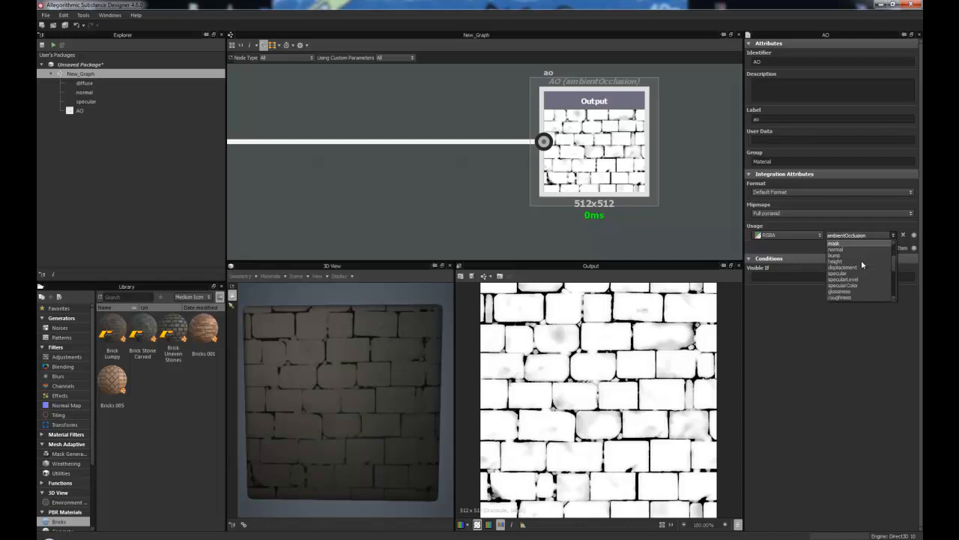
pyautogui.moveTo(850, 249)
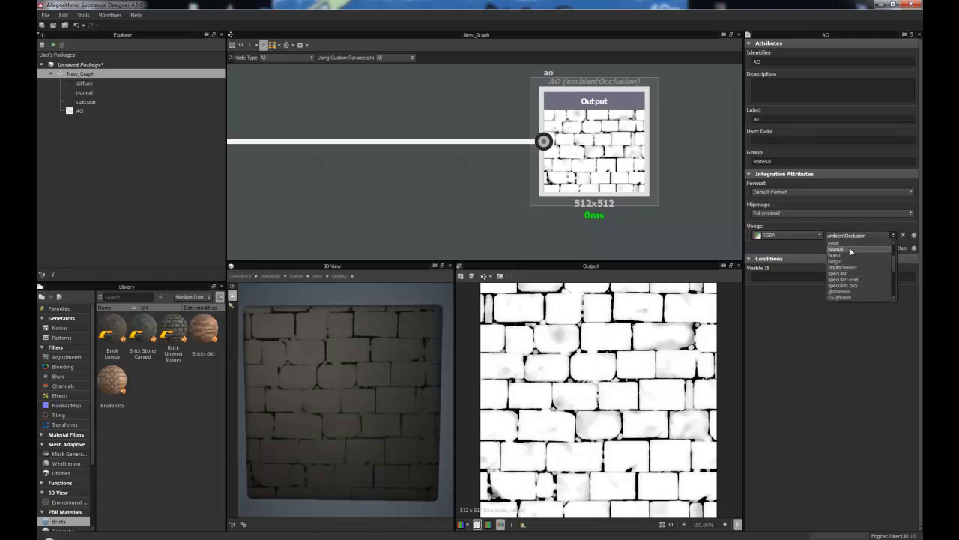
pyautogui.scroll(-3)
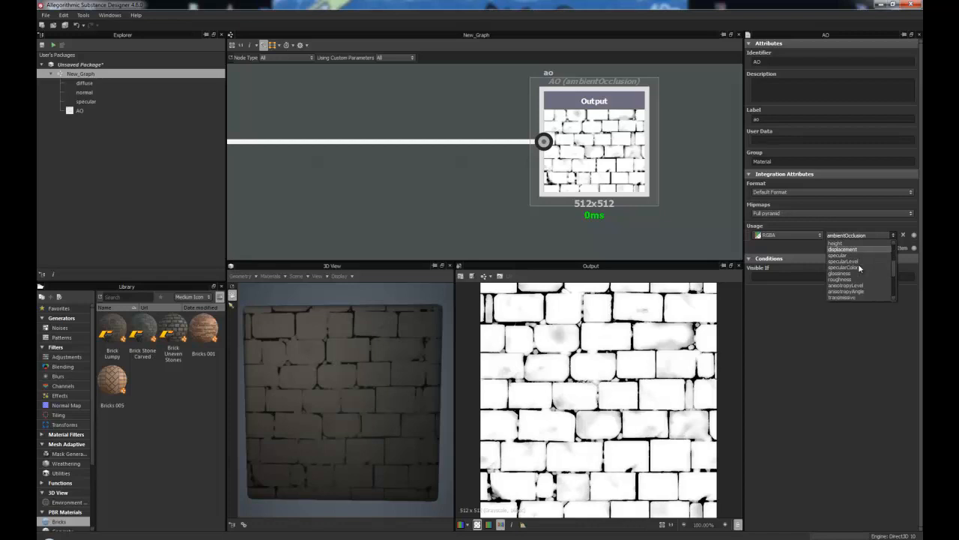